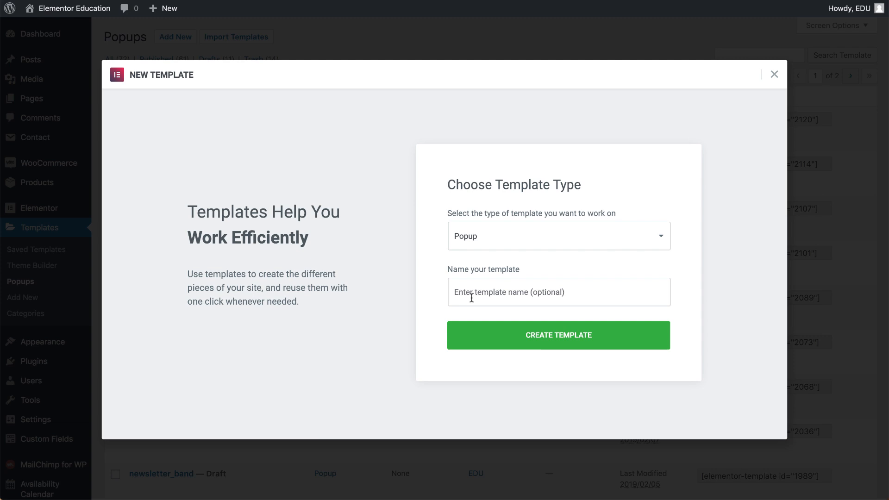
Name the new popup template and centre the 'shop now!' button
click(558, 335)
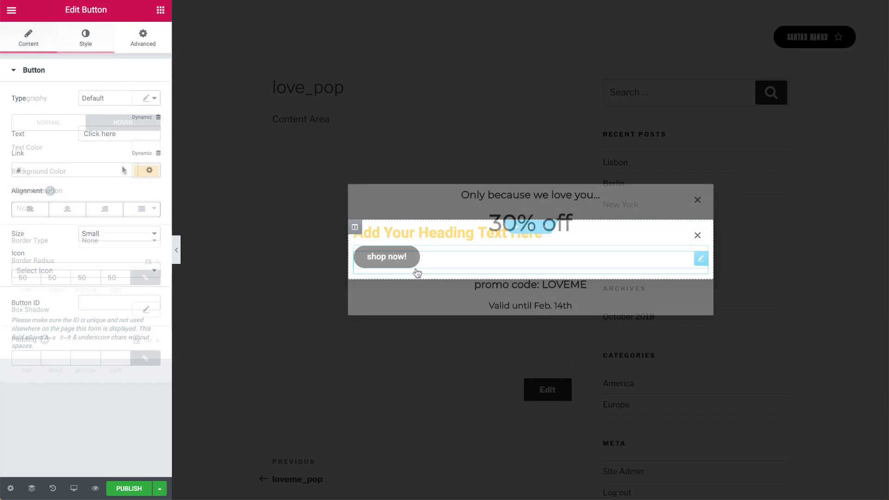
click(67, 209)
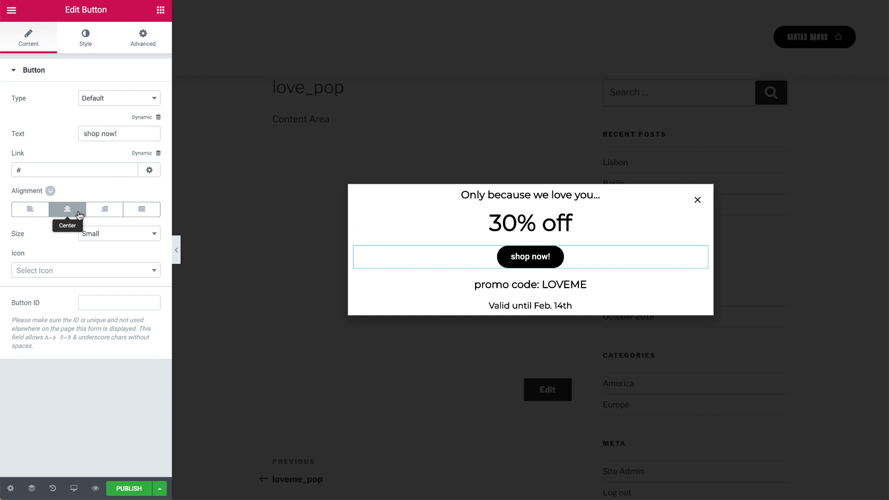
Set heart_background.png as the popup section's Classic background image
click(530, 191)
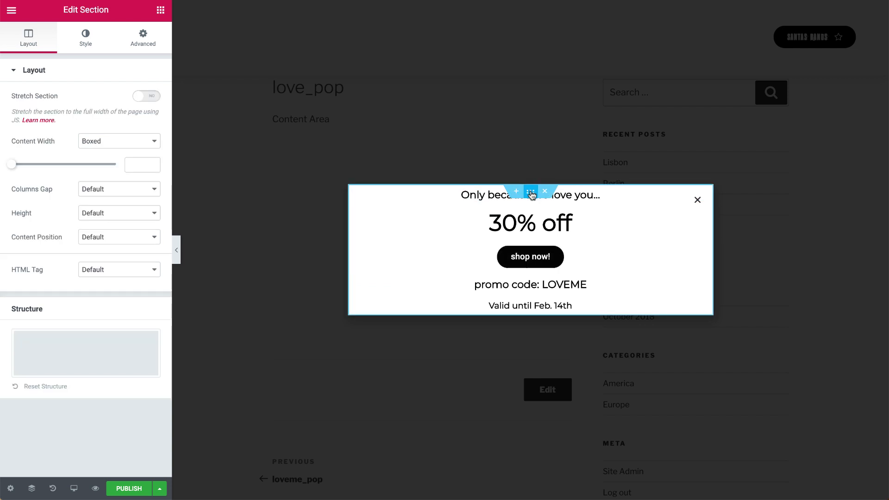
click(85, 37)
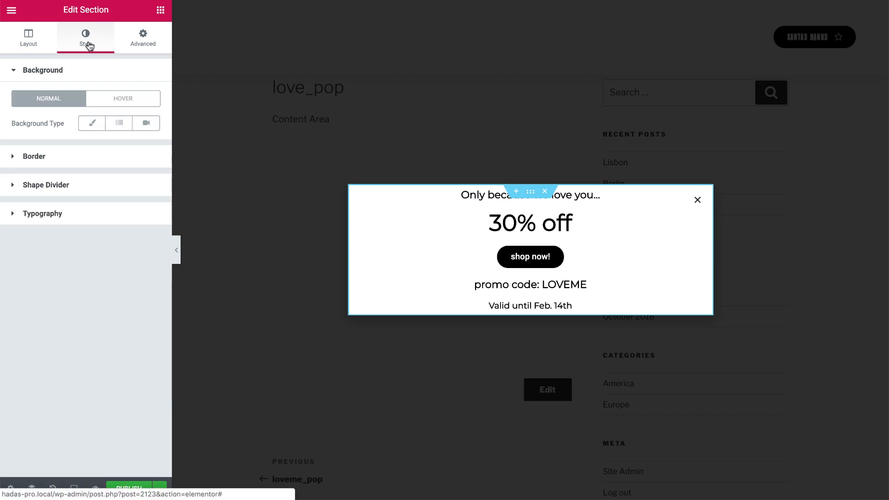
click(92, 123)
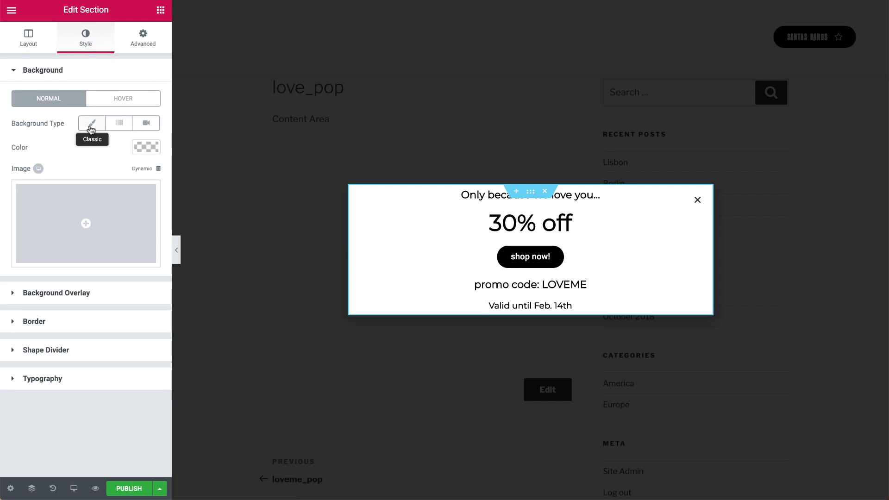
click(85, 223)
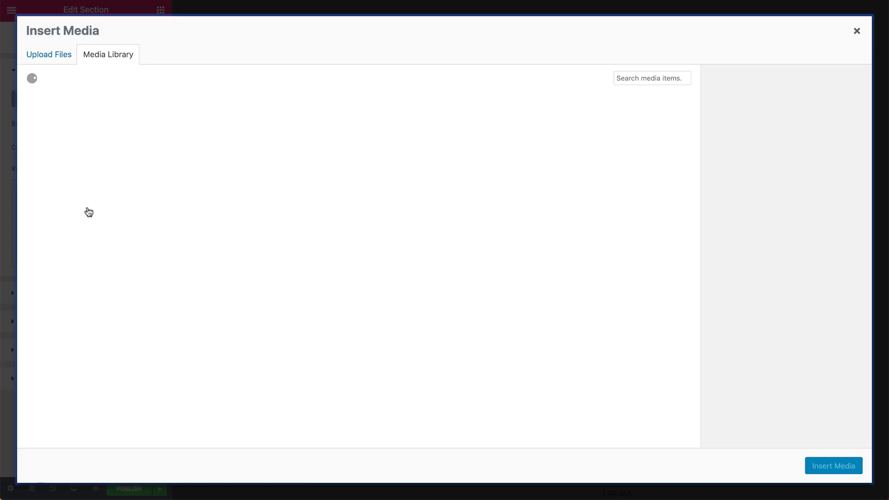
click(147, 137)
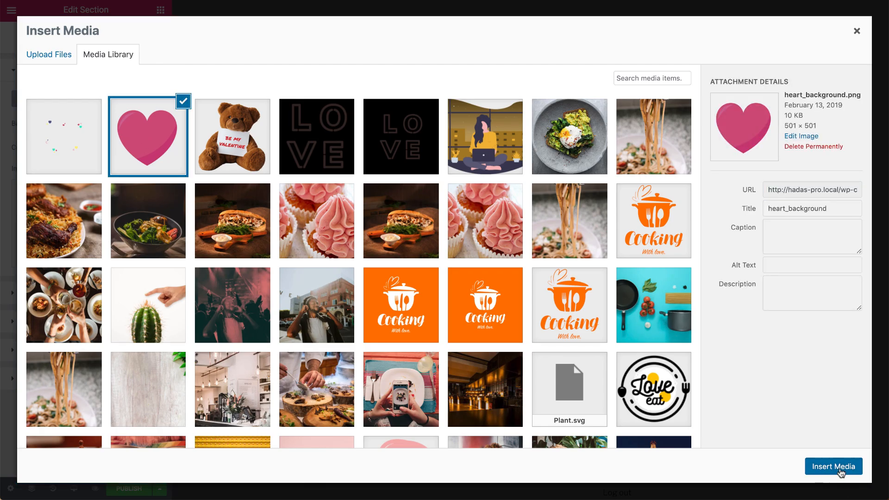
click(832, 466)
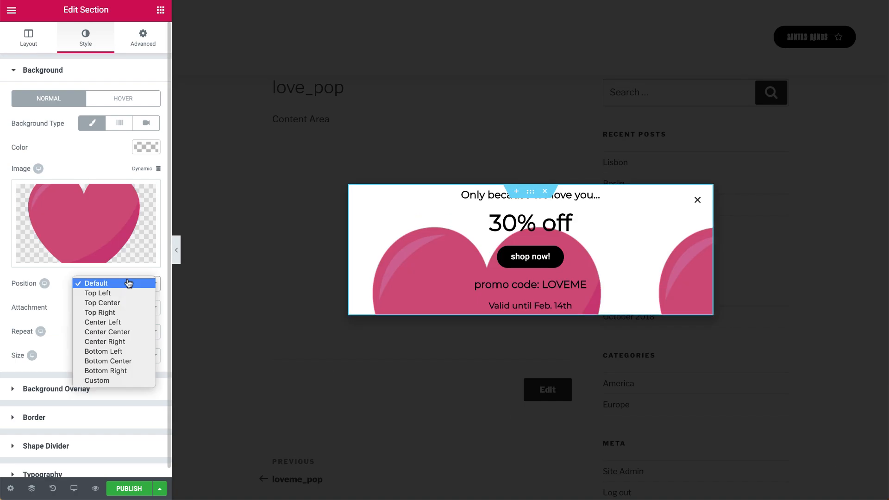
Position the heart background Center Center, No-repeat, Size Contain
click(119, 331)
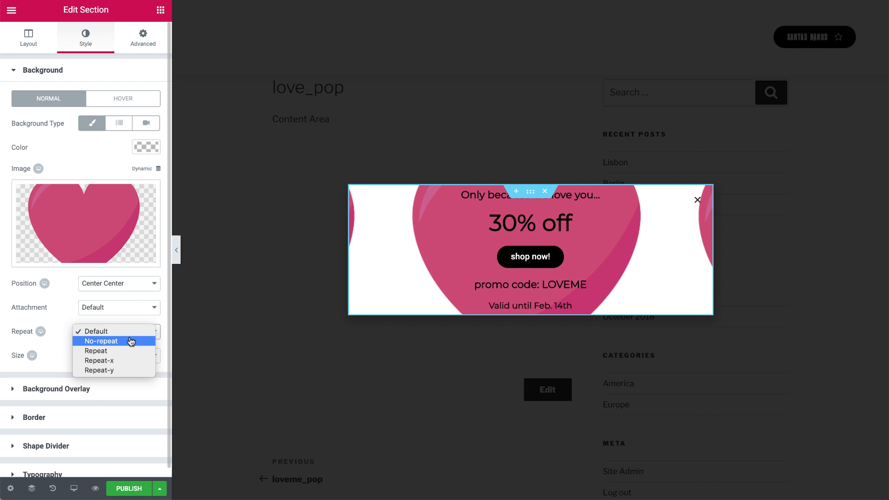
click(101, 341)
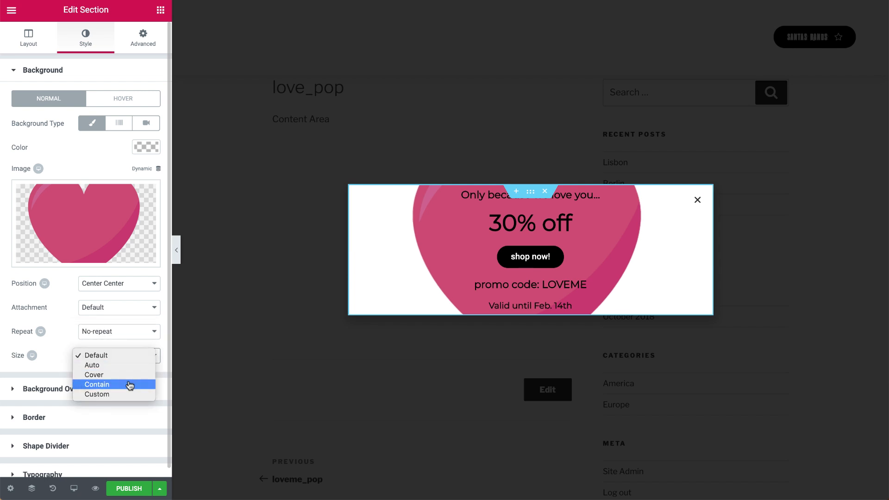
click(97, 385)
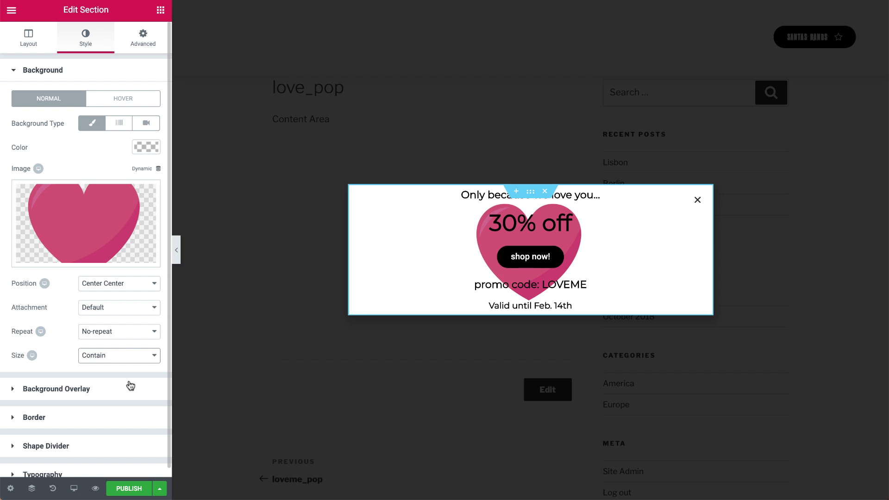
mouse_move(153, 37)
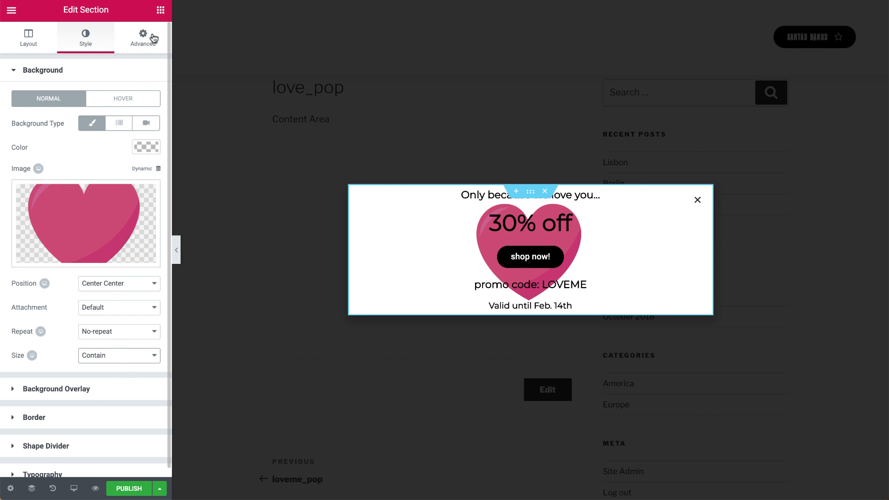
Give the section 150 px padding on all sides so the heart frames the text
click(142, 37)
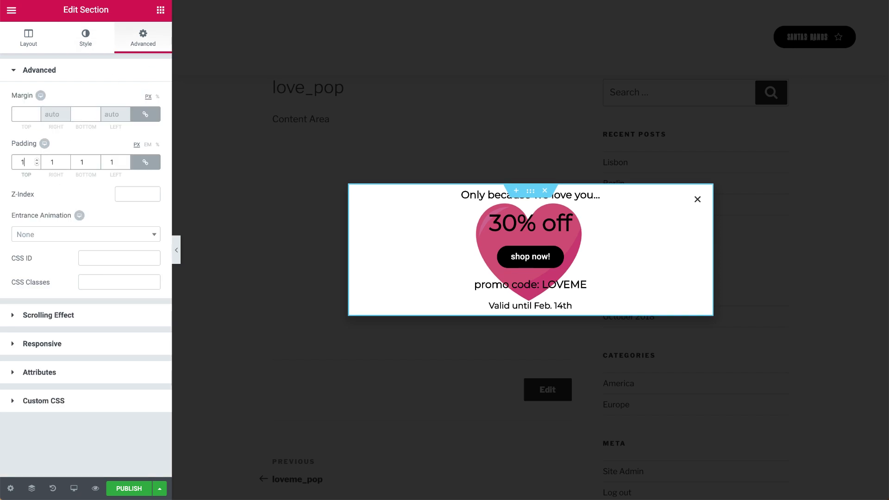
text(150)
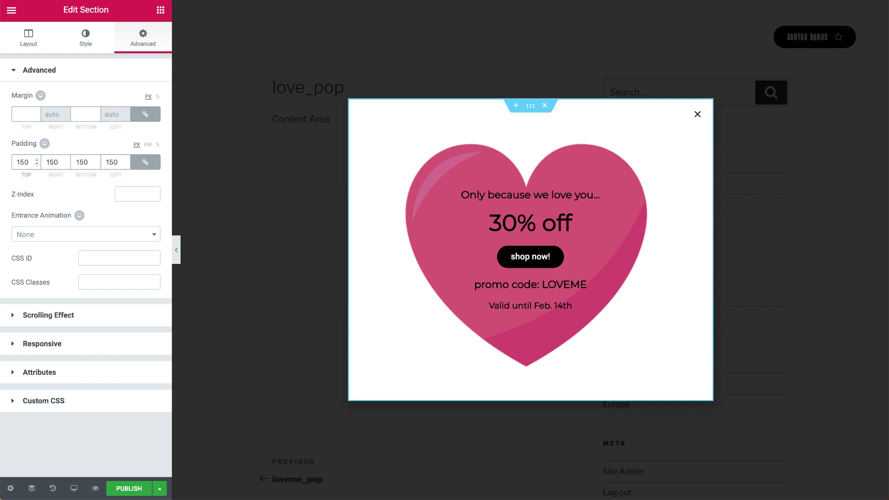
mouse_move(223, 156)
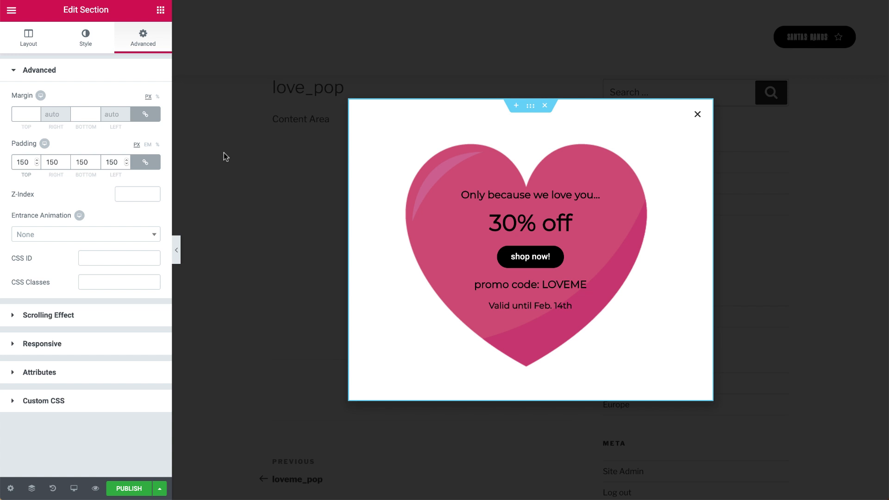
mouse_move(500, 163)
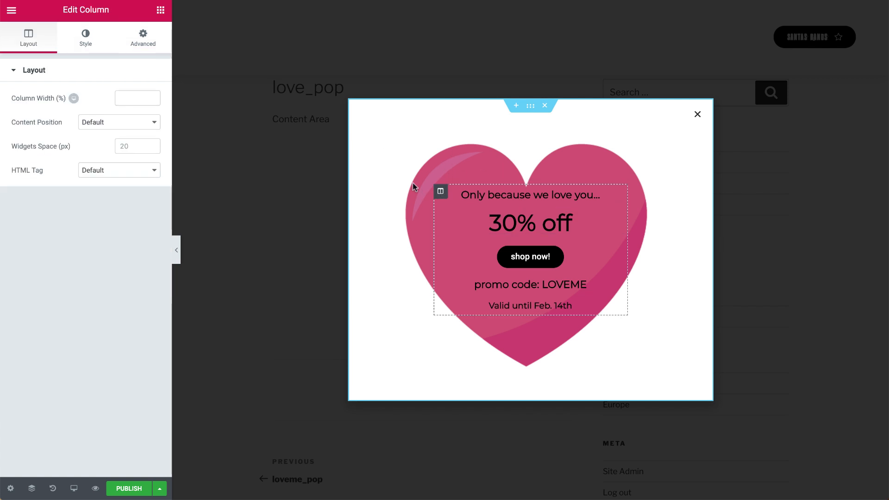
Give the text column 30 px padding
click(143, 38)
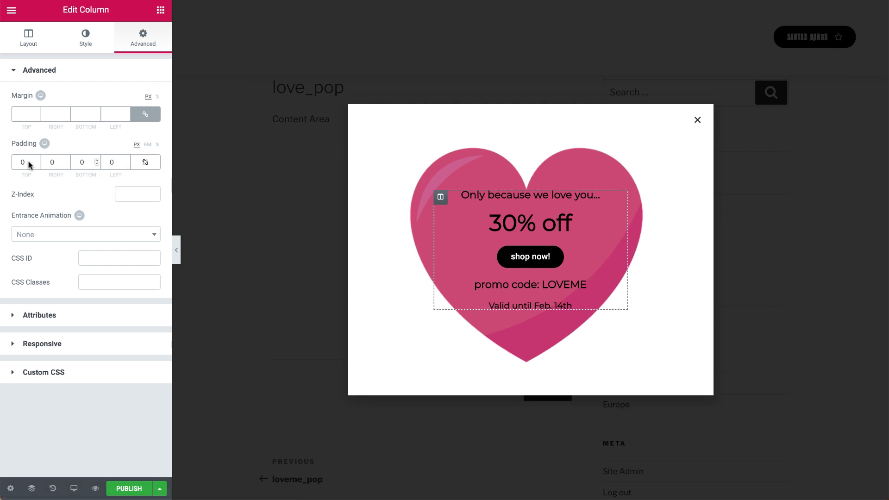
text(30)
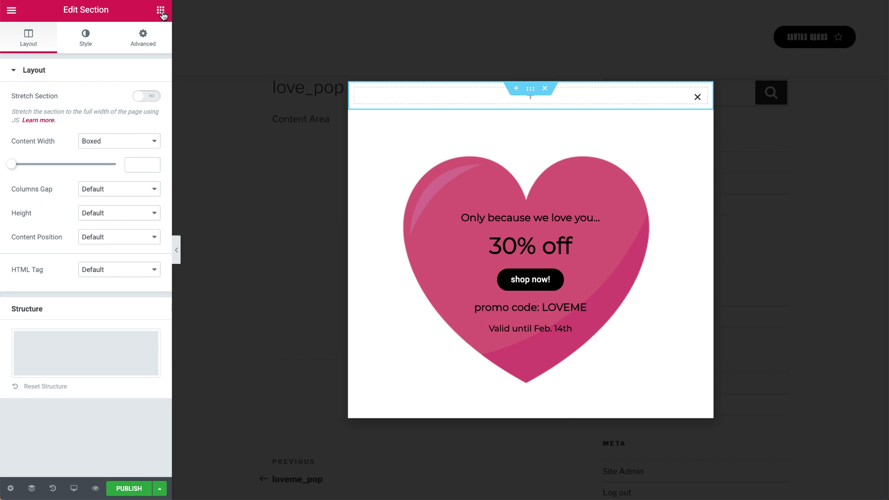
Add the floating-hearts GIF to the top section and set Columns Gap to No Gap
click(161, 10)
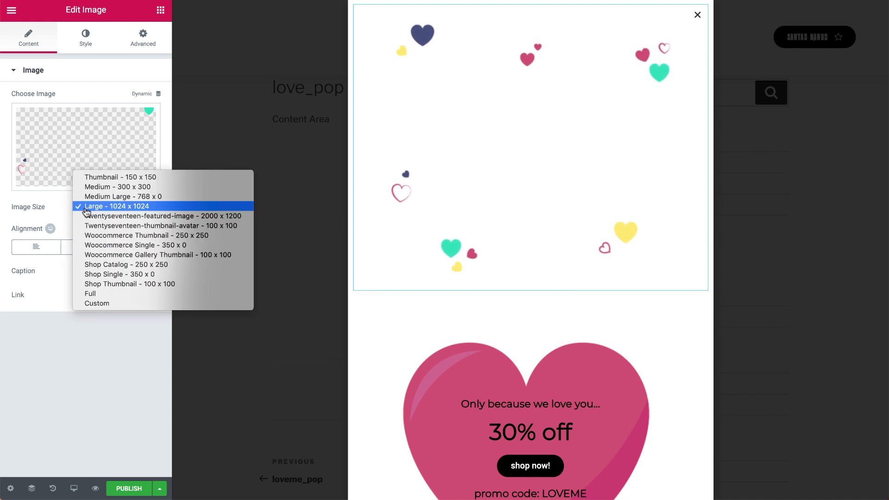
click(90, 293)
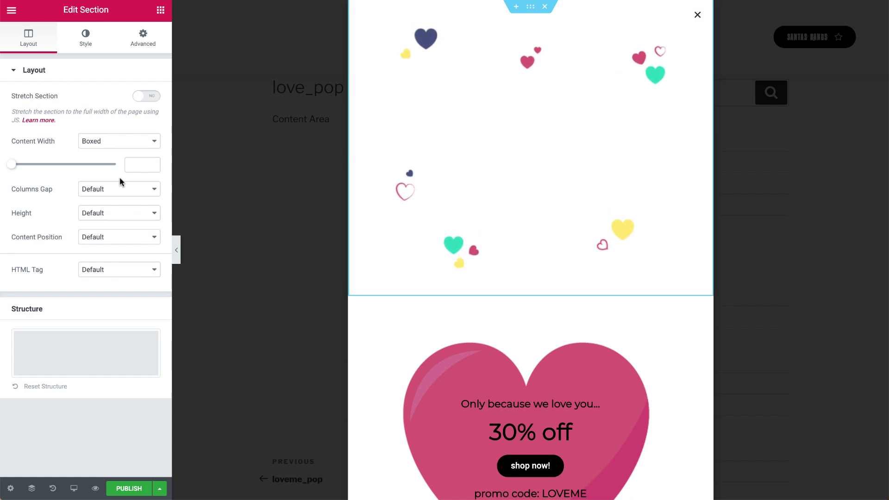
click(120, 188)
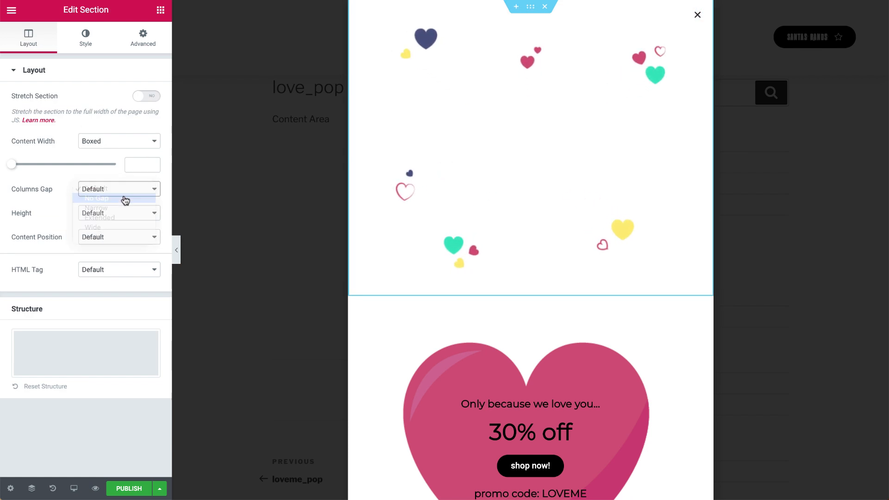
click(96, 198)
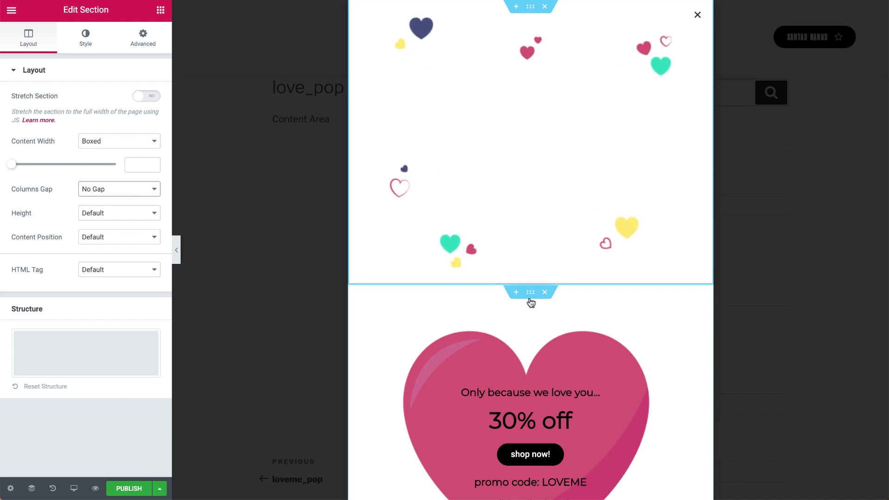
Unlink the section margins and set the top margin to -500 so the heart overlaps
click(143, 37)
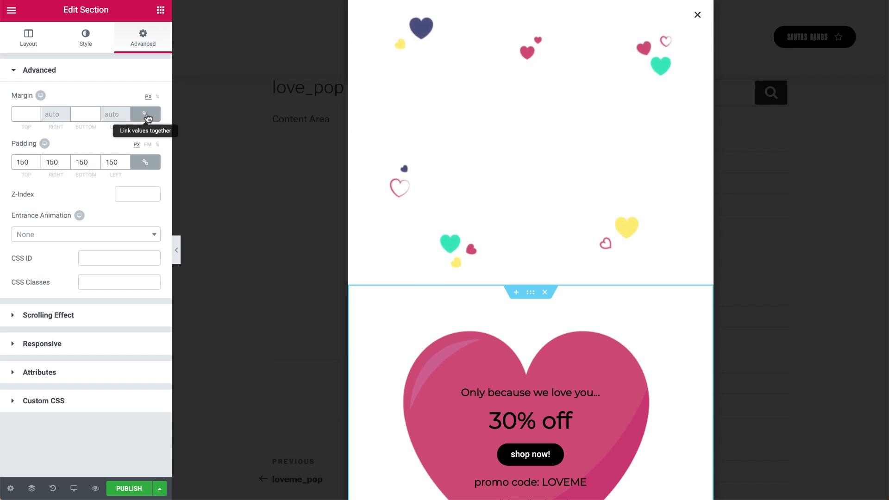
text(-2)
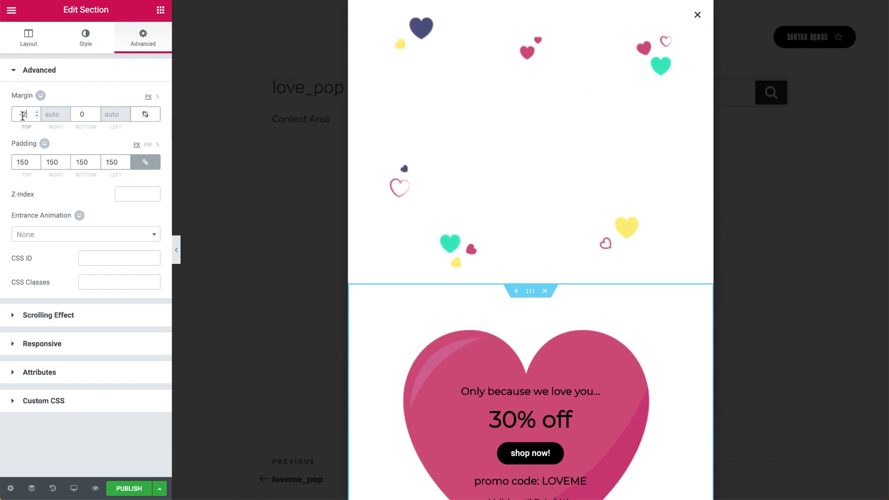
text(-500)
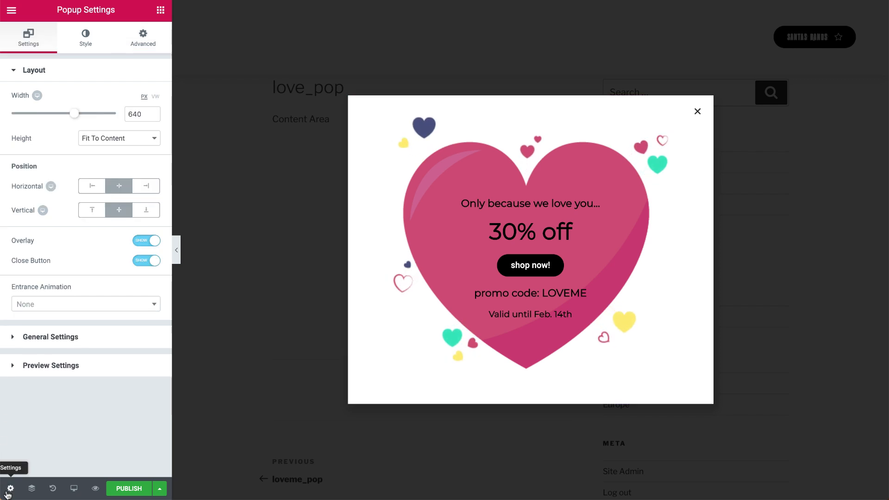
Switch the popup Overlay off and give it a transparent Classic background
click(145, 241)
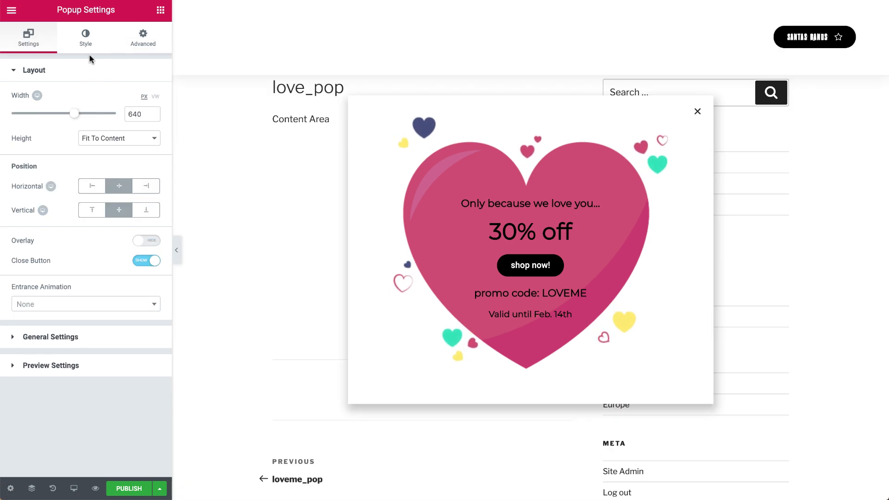
click(85, 37)
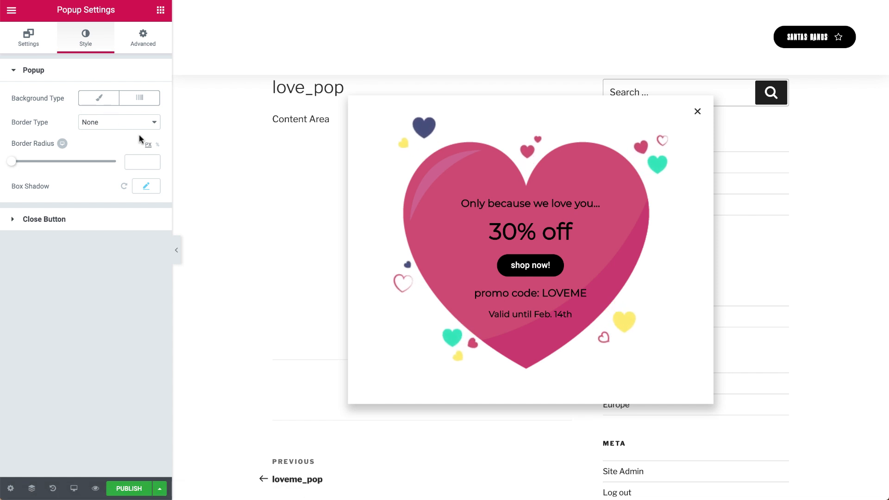
click(97, 97)
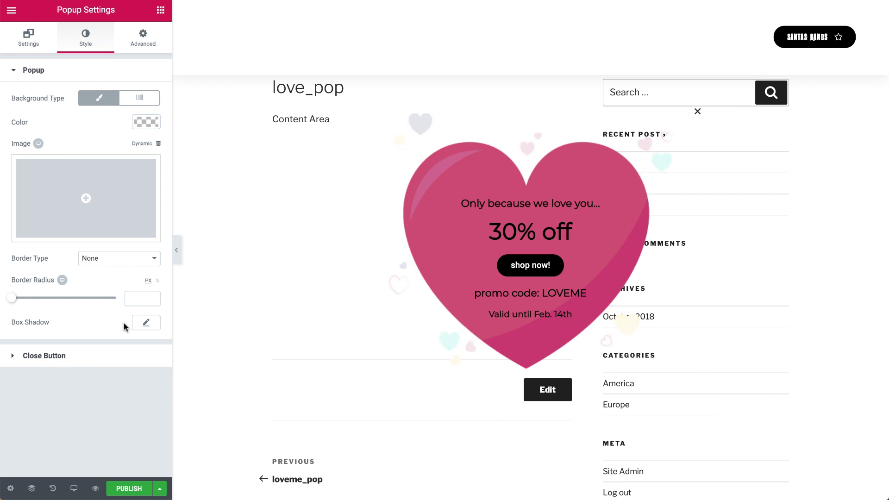
click(28, 37)
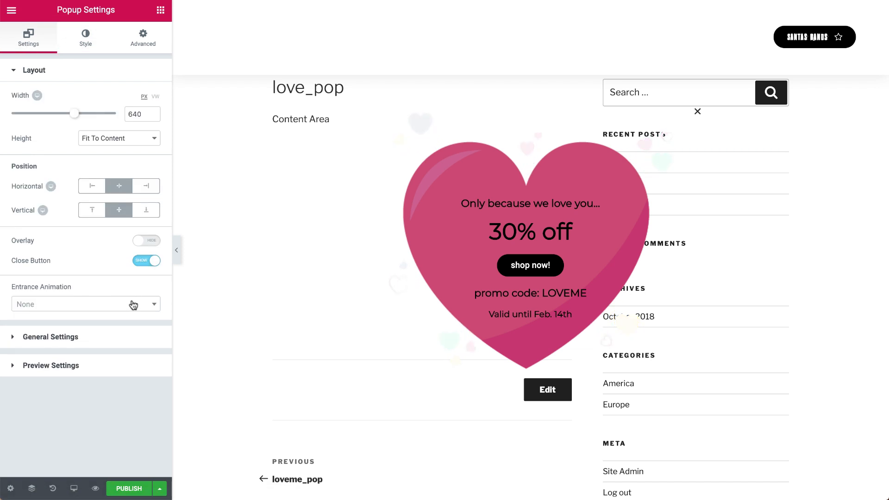
Set Entrance Animation to Fade In with duration 2 and start publishing
text(fad)
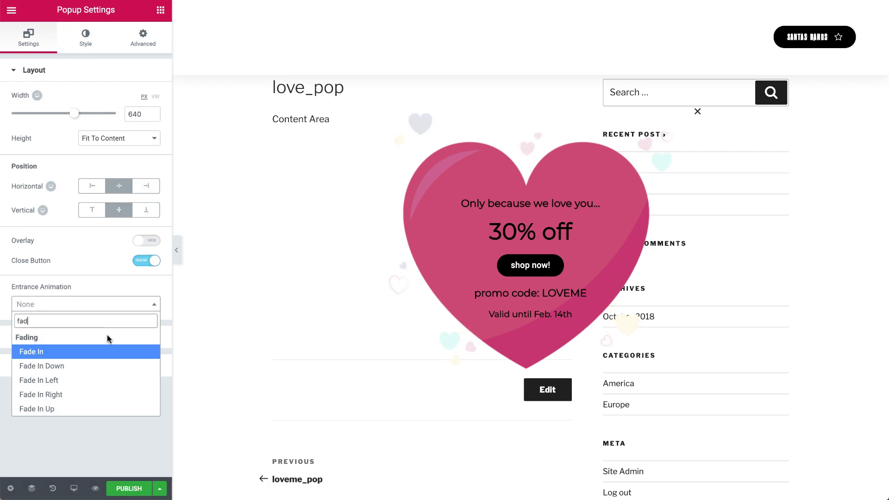
click(31, 352)
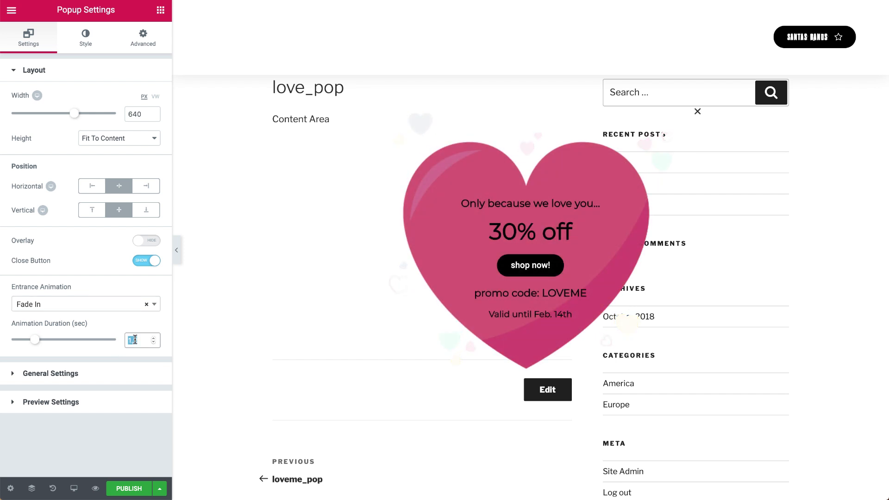
text(2)
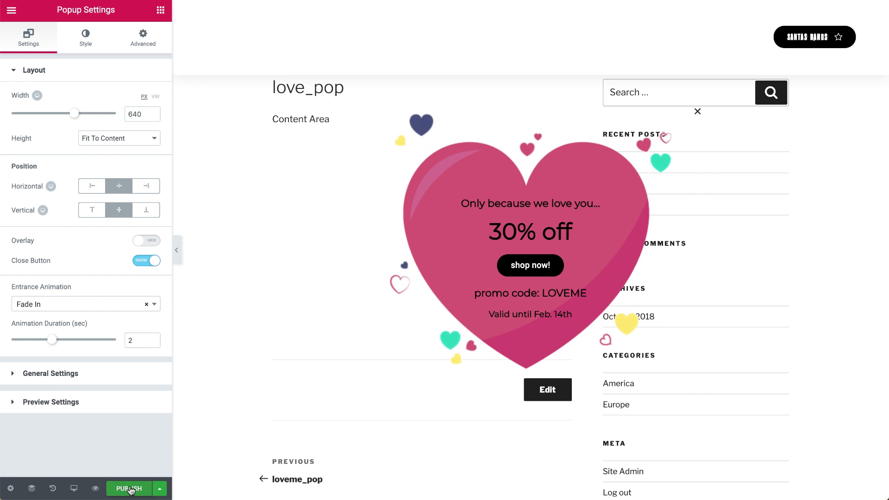
click(128, 488)
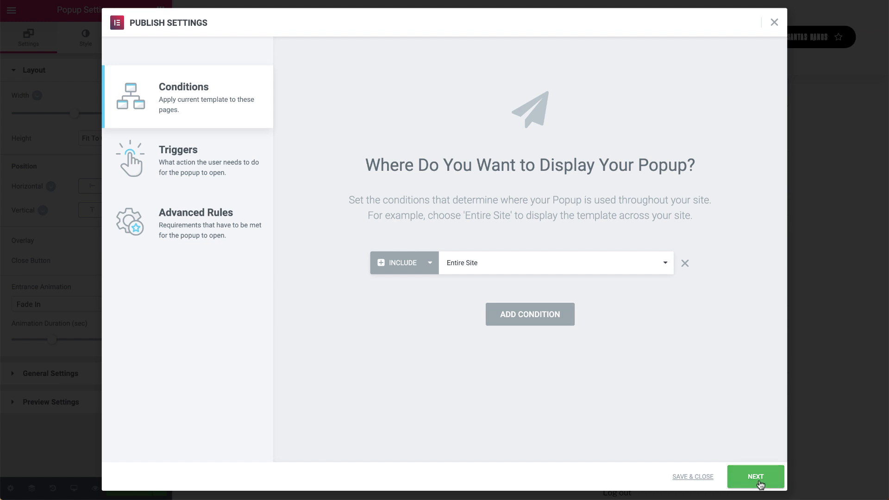
Keep Entire Site, enable On Page Load, then Save & Close the publish settings
click(178, 160)
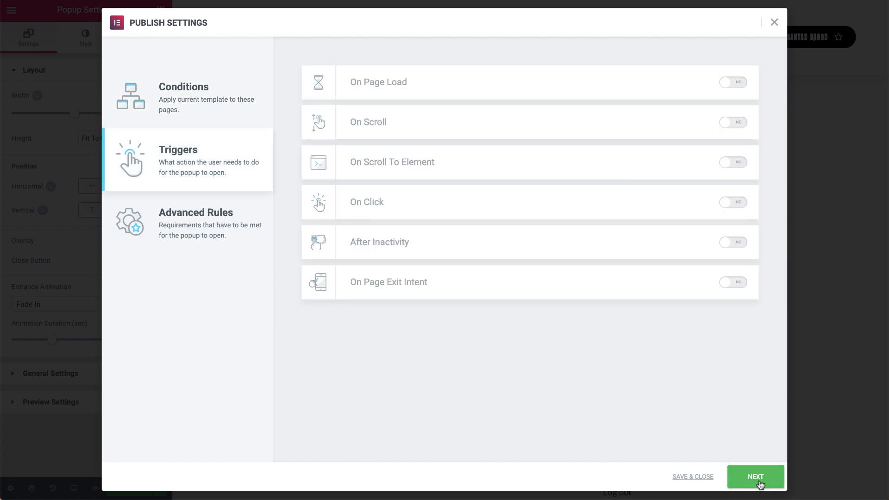
click(732, 83)
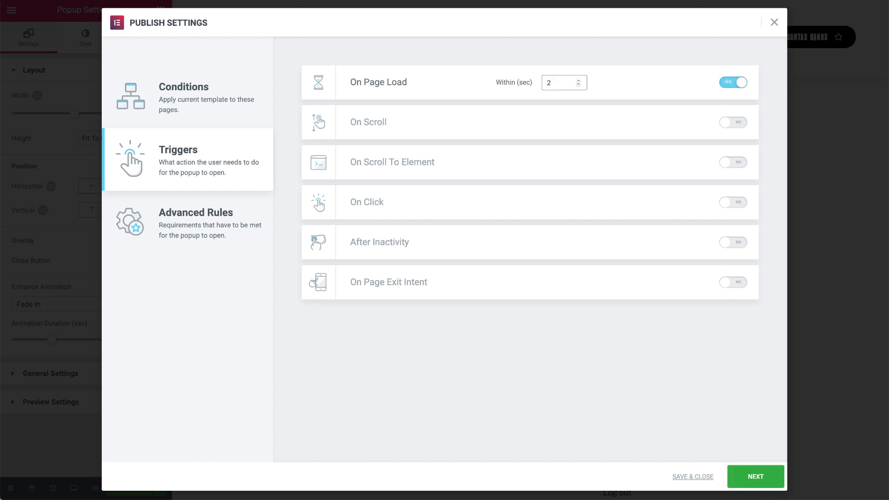
click(195, 224)
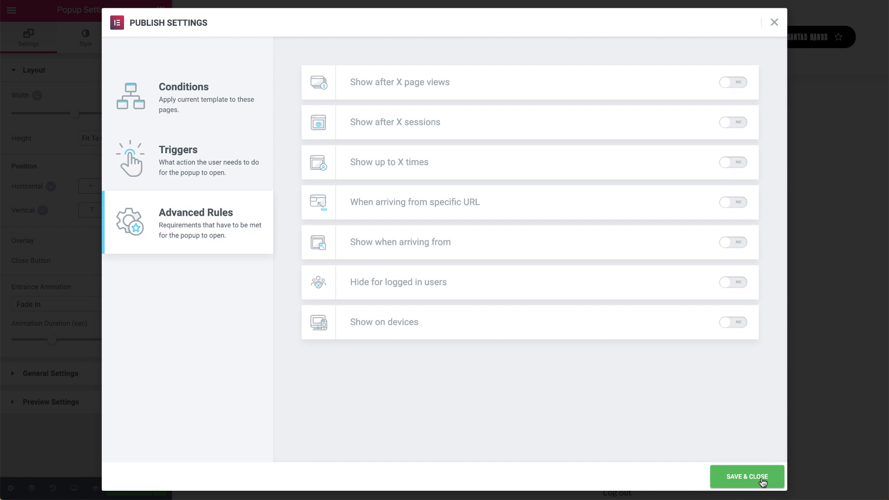
click(747, 476)
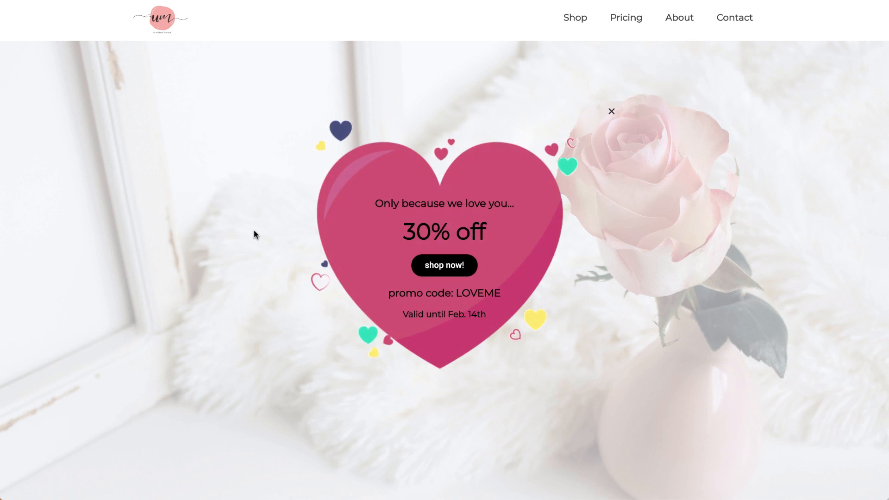
mouse_move(238, 196)
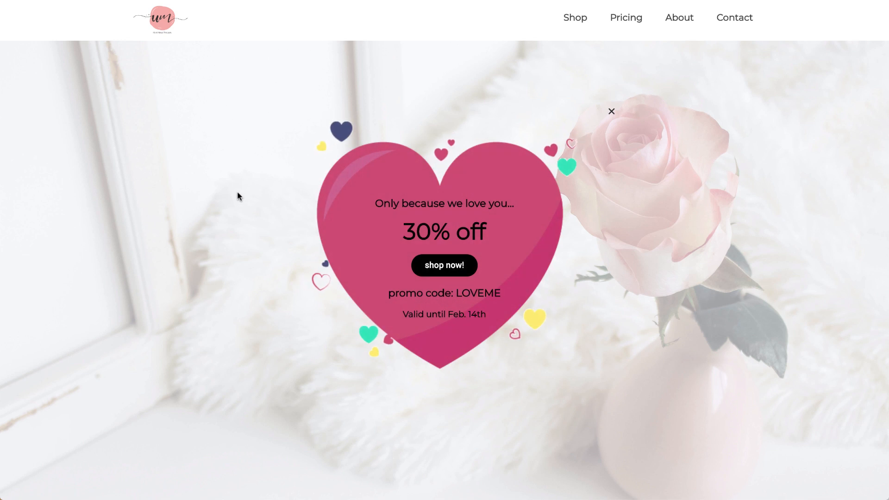